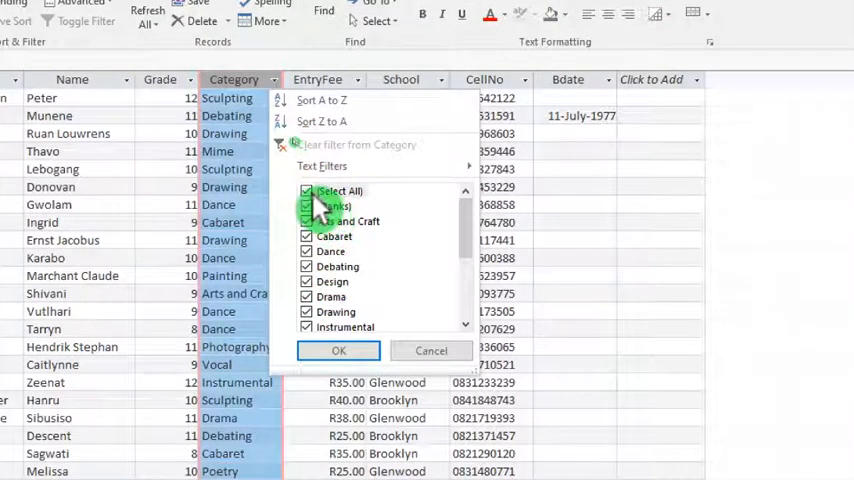
Step: Filter the Category column to Debating only and add a Totals row counting the records
click(306, 192)
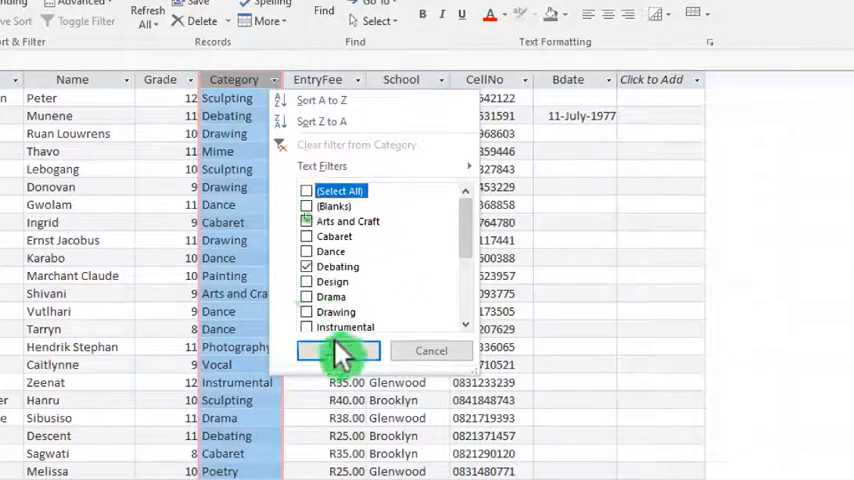
click(336, 350)
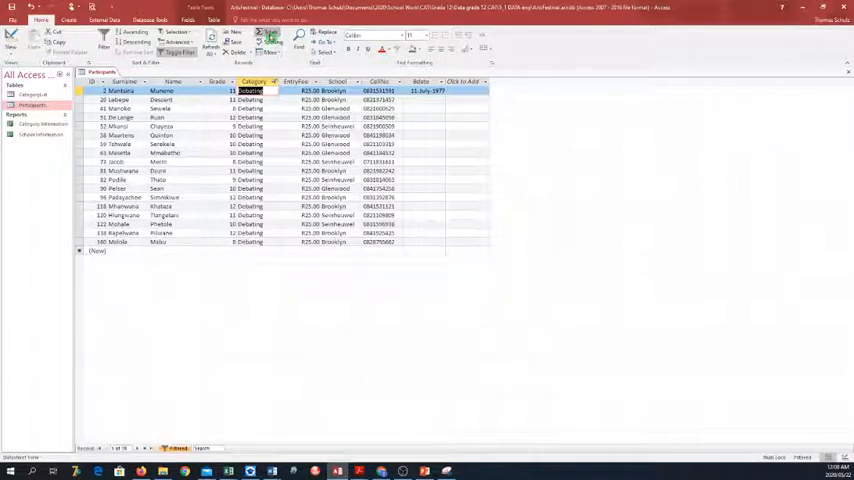
click(270, 32)
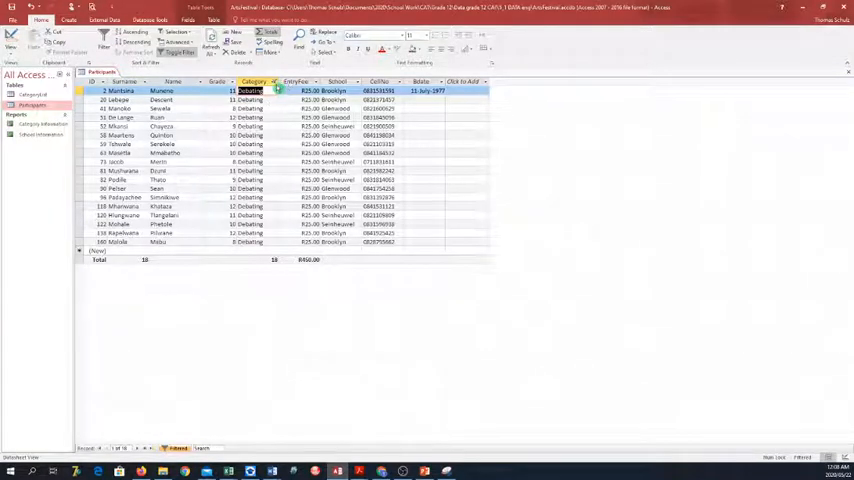
Step: Remove the Debating filter so the full participant list shows above the totals row
click(276, 92)
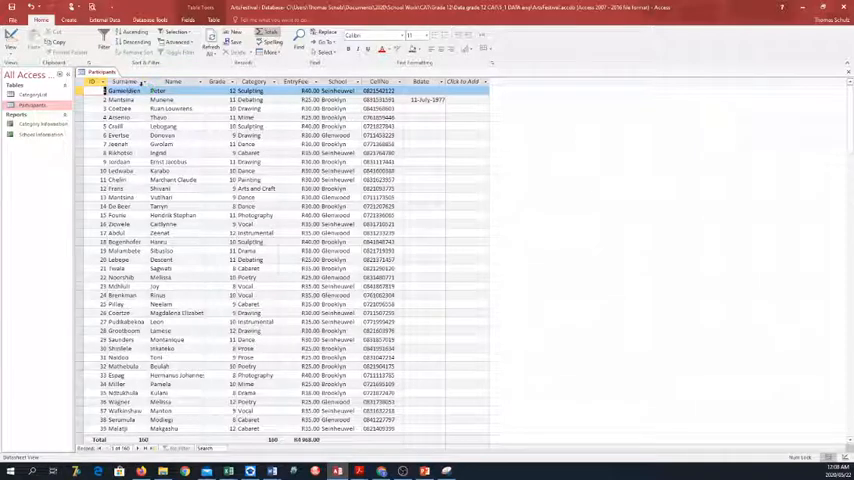
click(144, 82)
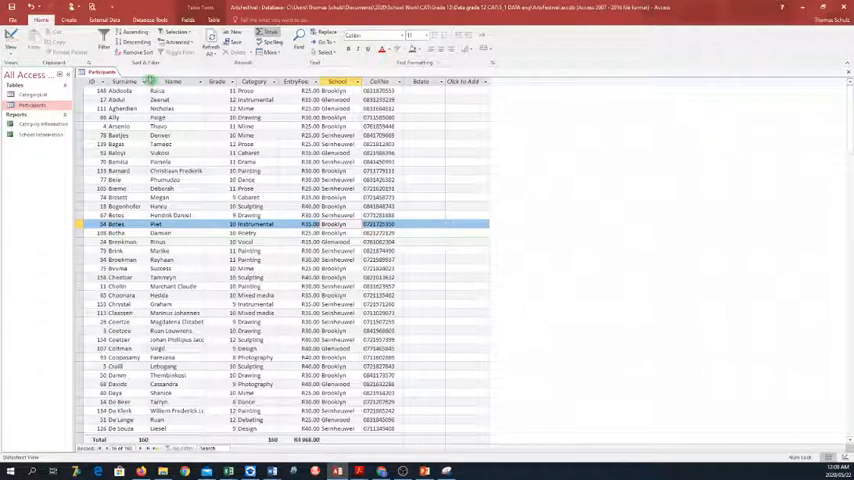
click(148, 82)
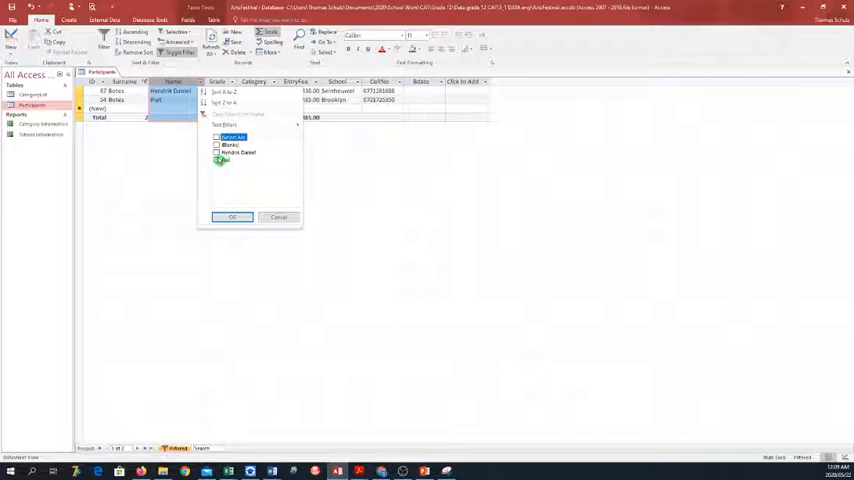
Step: Try narrowing the name filter to a single record, then clear it to show all records again
click(232, 216)
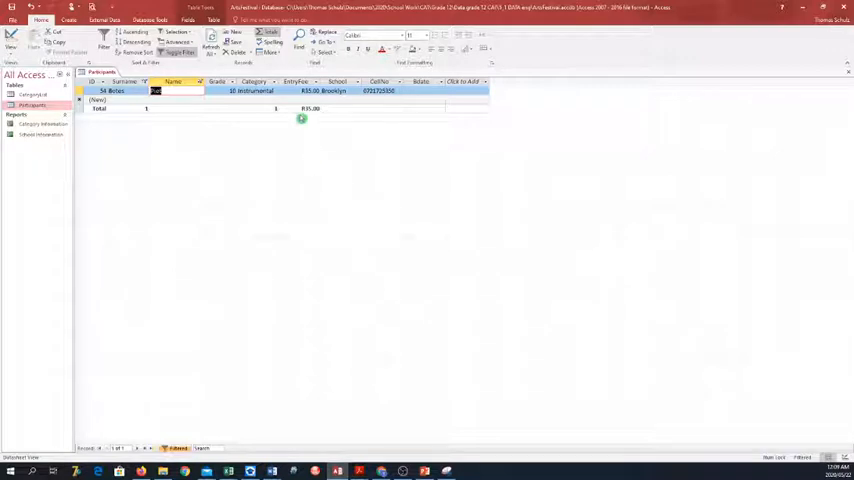
click(200, 80)
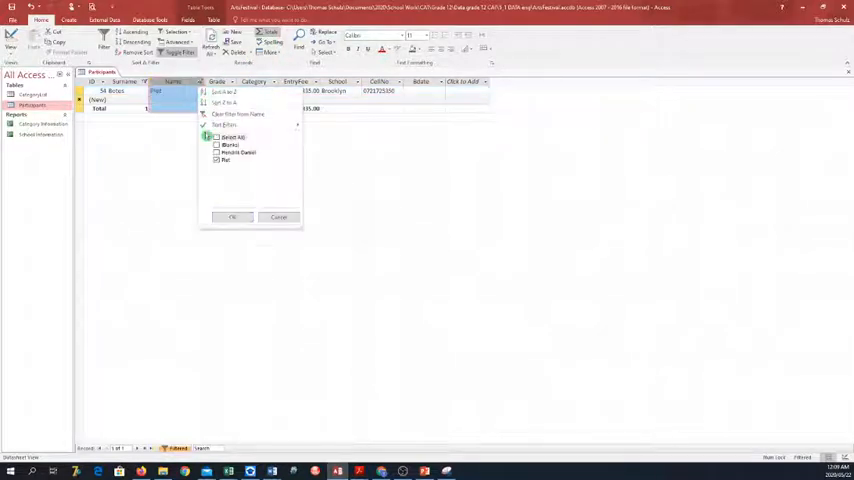
click(232, 216)
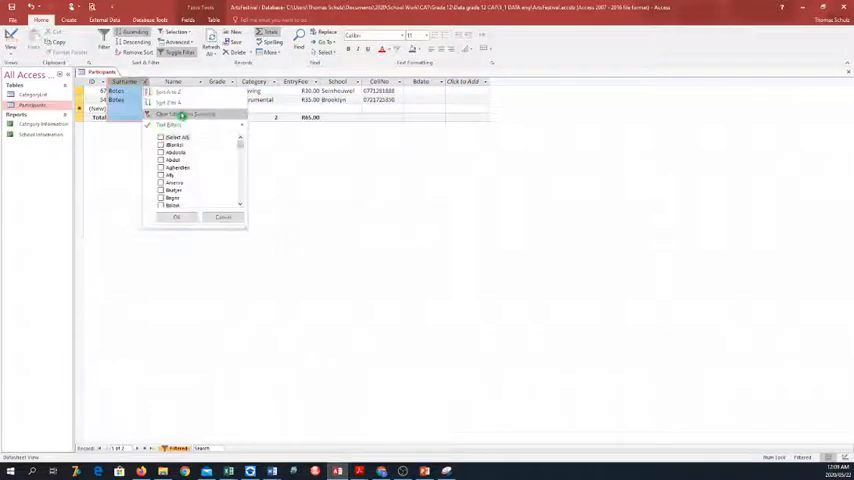
click(176, 216)
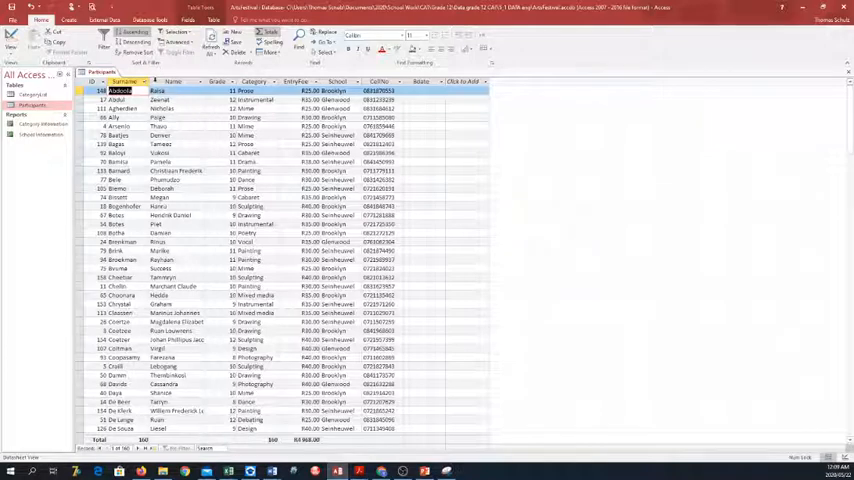
click(152, 82)
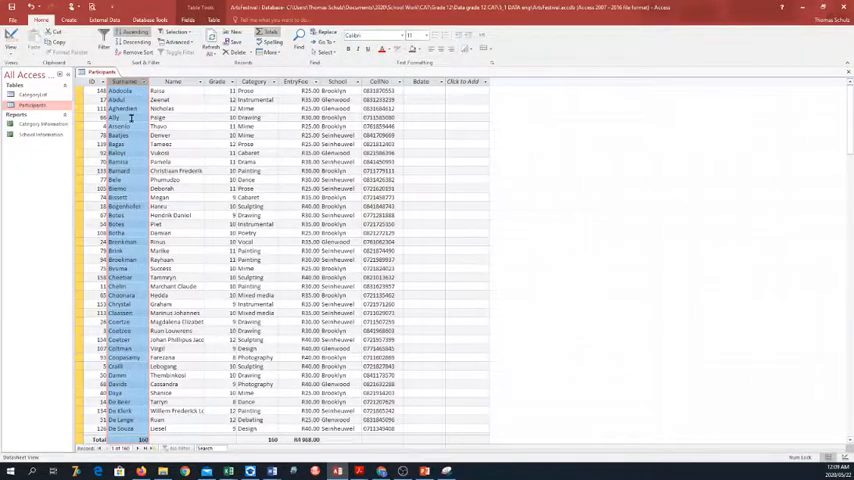
scroll(down, 3)
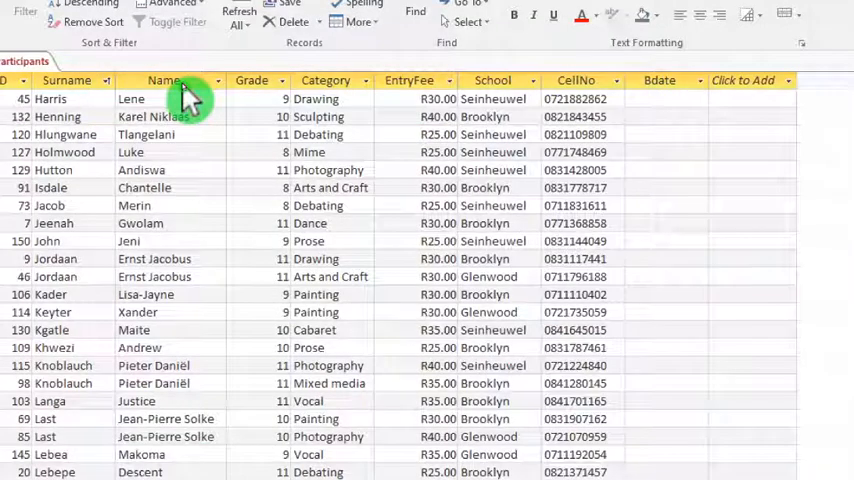
mouse_move(290, 98)
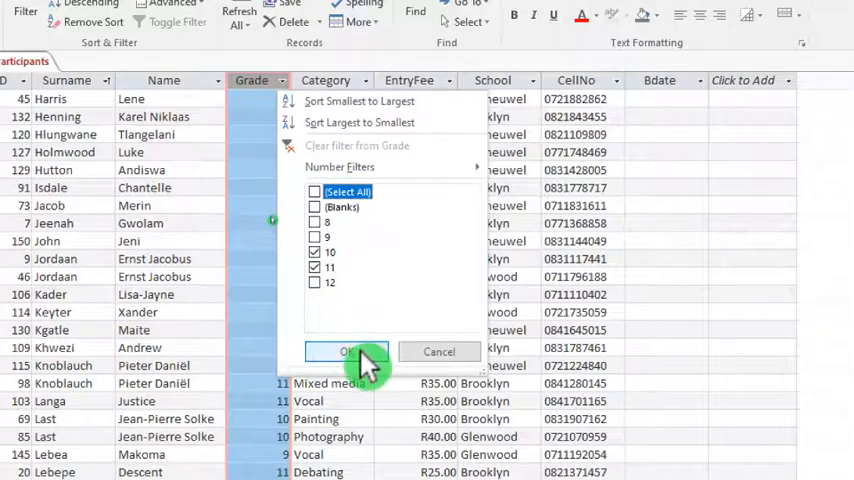
Step: Filter Grade to 10 and 11 and Category to Cabaret, giving 9 entries totalling R315.00
click(348, 352)
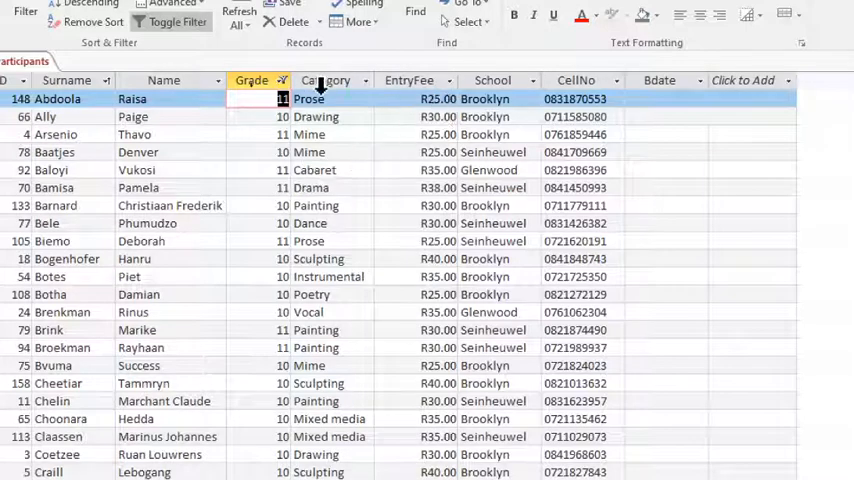
click(364, 80)
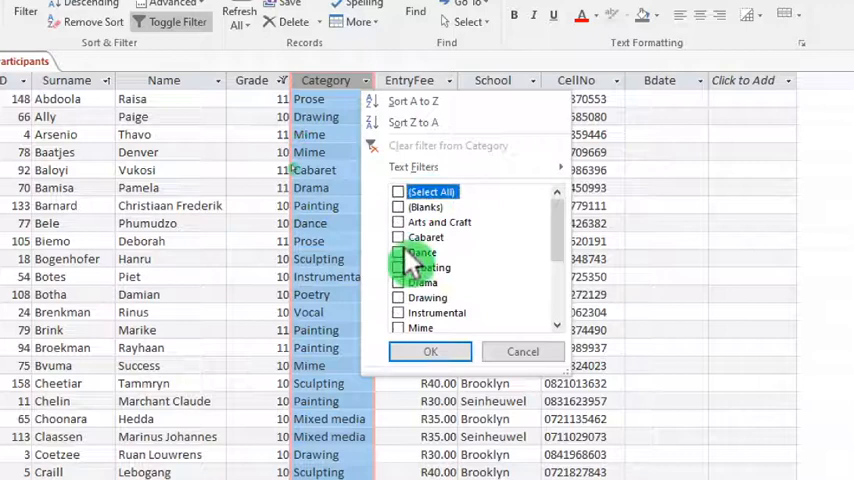
click(430, 352)
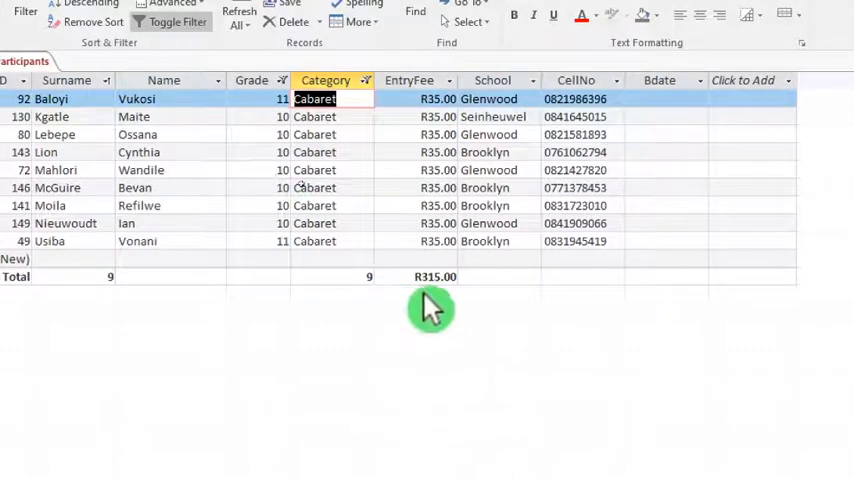
mouse_move(444, 278)
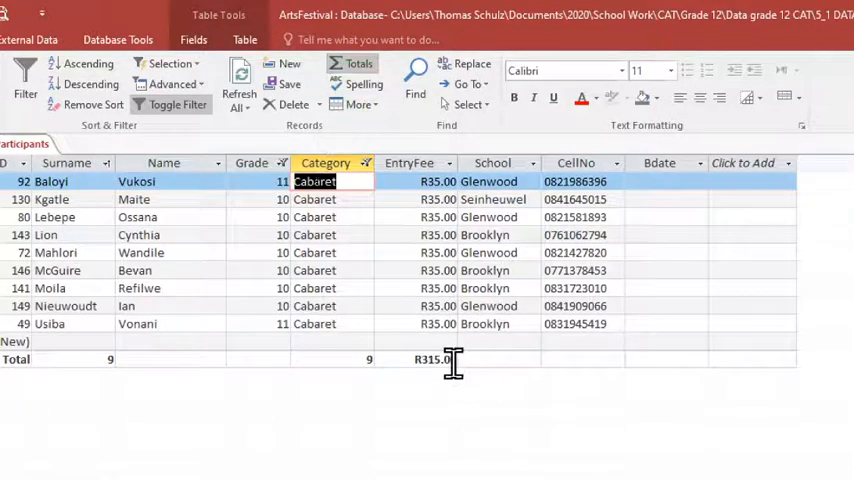
mouse_move(460, 390)
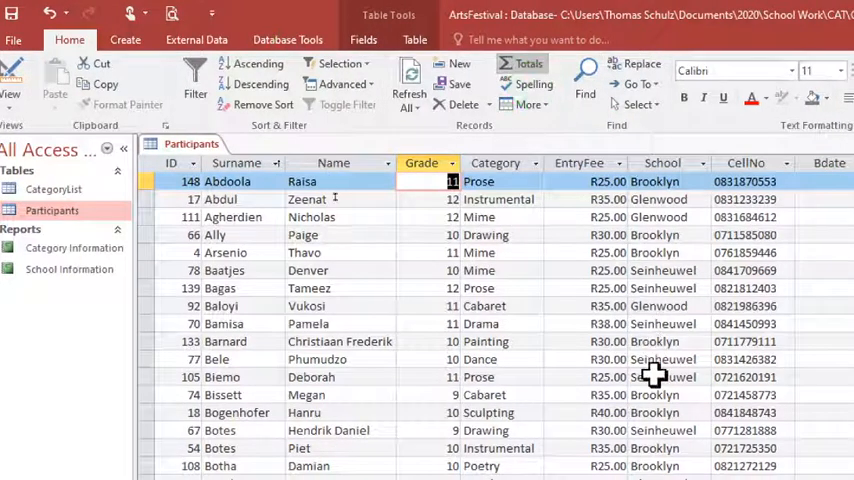
Step: Scroll down to the Total row showing all 160 participants and R4 968.00
scroll(down, 3)
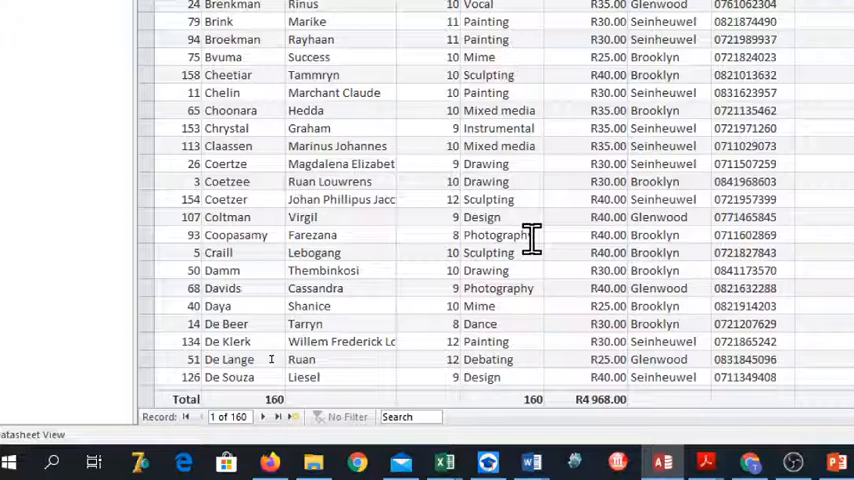
mouse_move(576, 96)
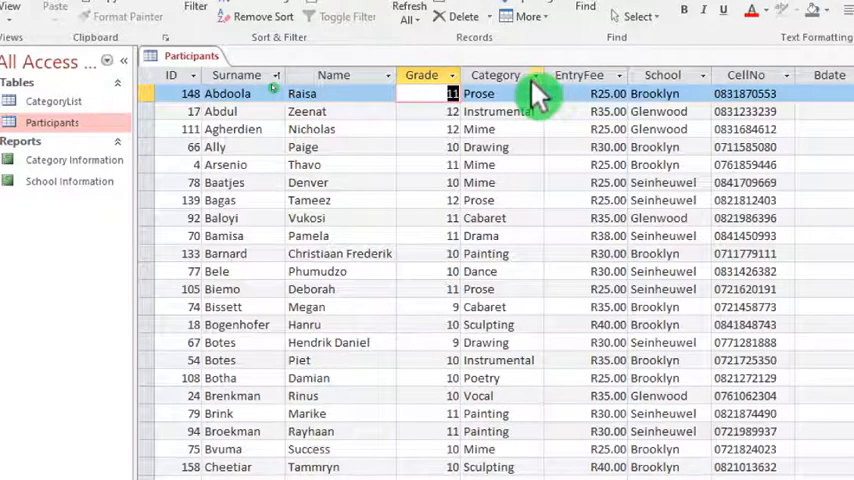
Step: Filter the Category column to Arts and Craft, then switch it to Cabaret only
click(536, 76)
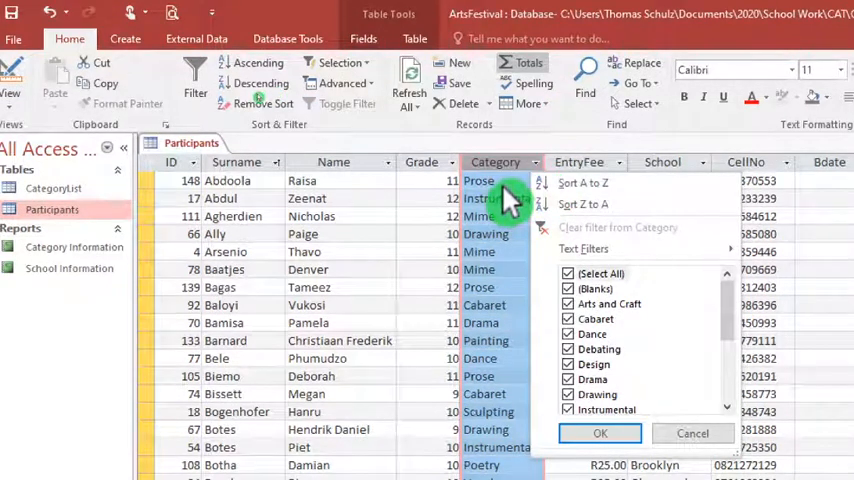
mouse_move(484, 264)
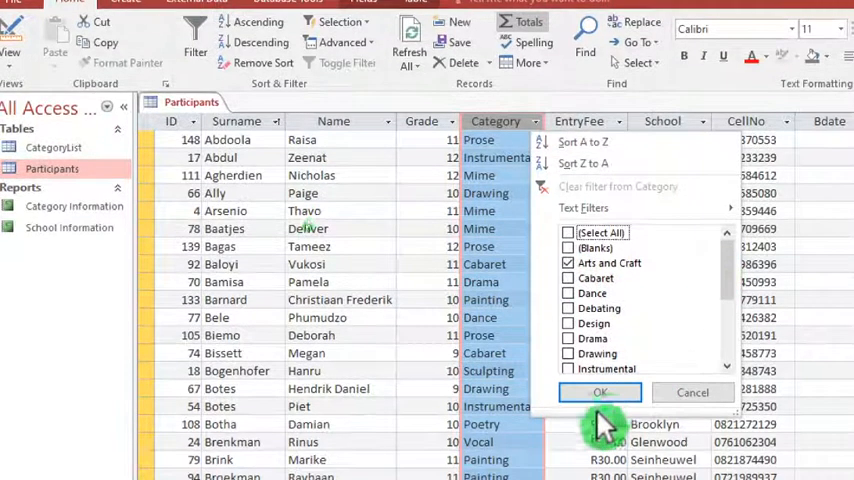
click(600, 392)
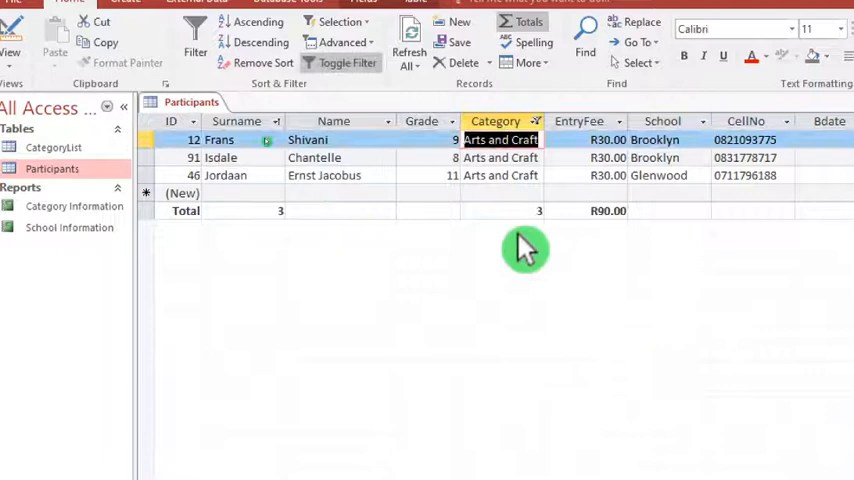
click(536, 120)
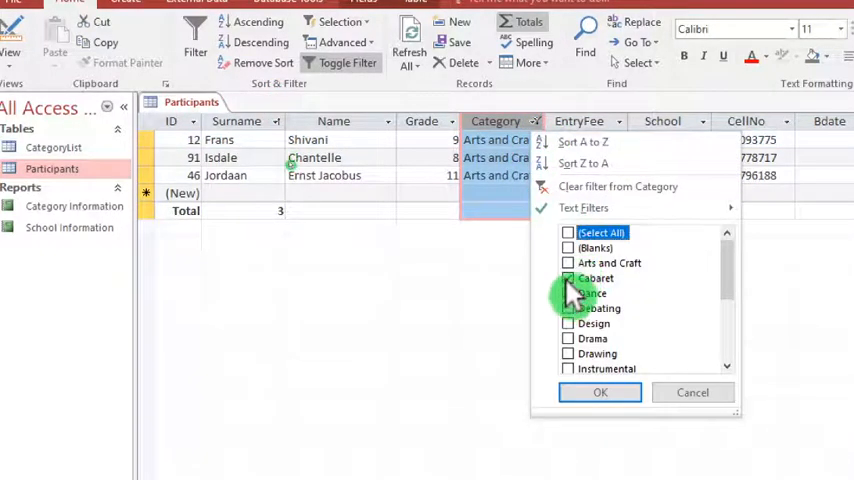
click(600, 392)
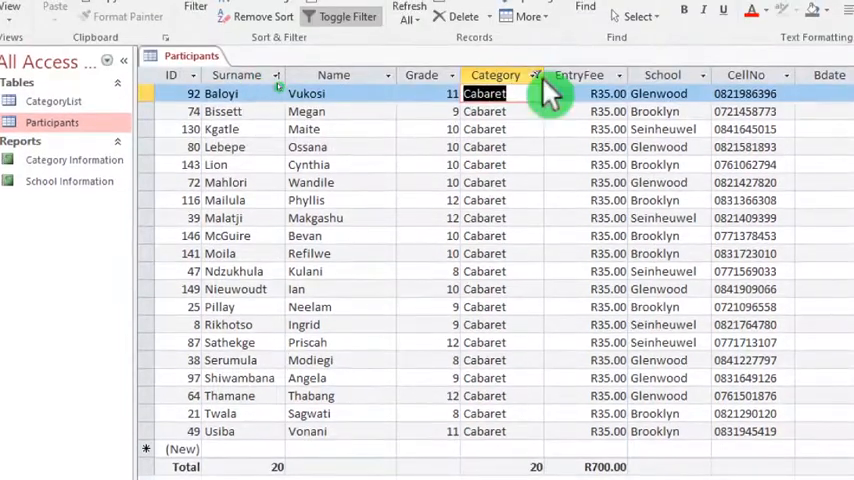
Step: Switch the category filter to Dance, then to Debating, with the totals row counting each
click(534, 74)
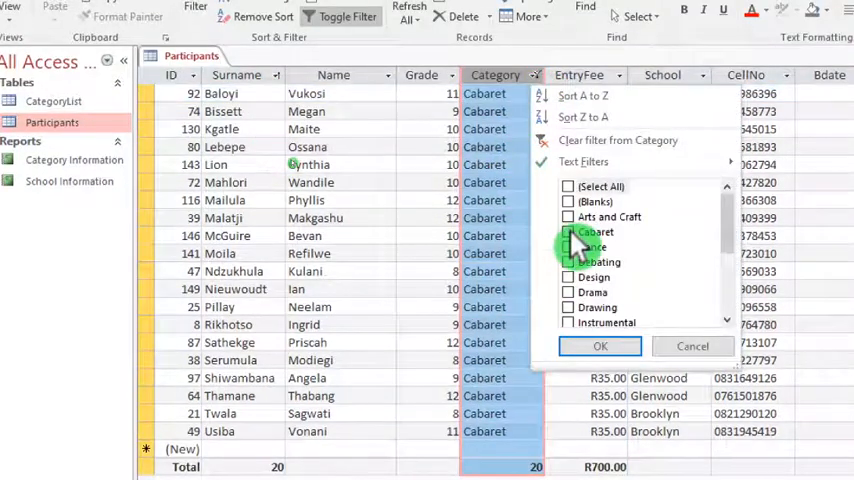
click(568, 232)
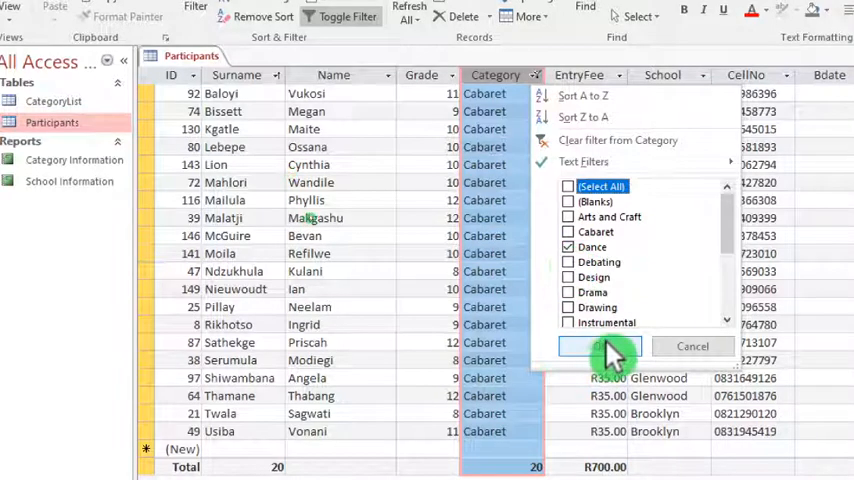
click(588, 346)
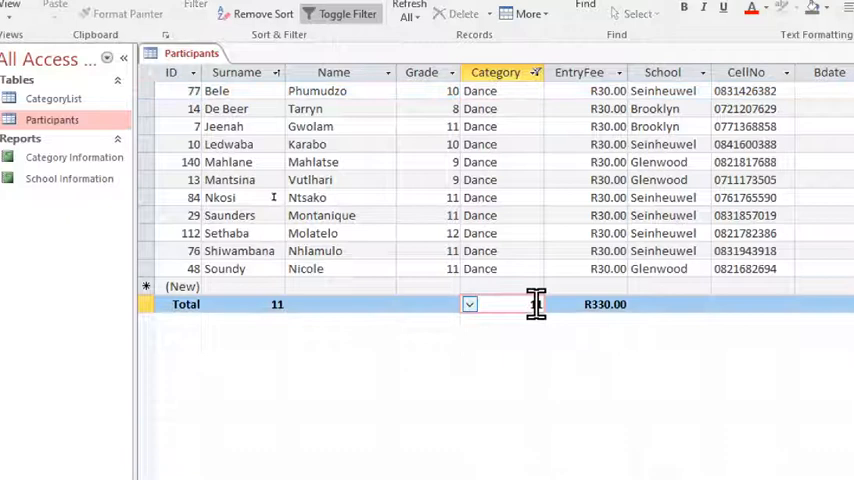
click(470, 304)
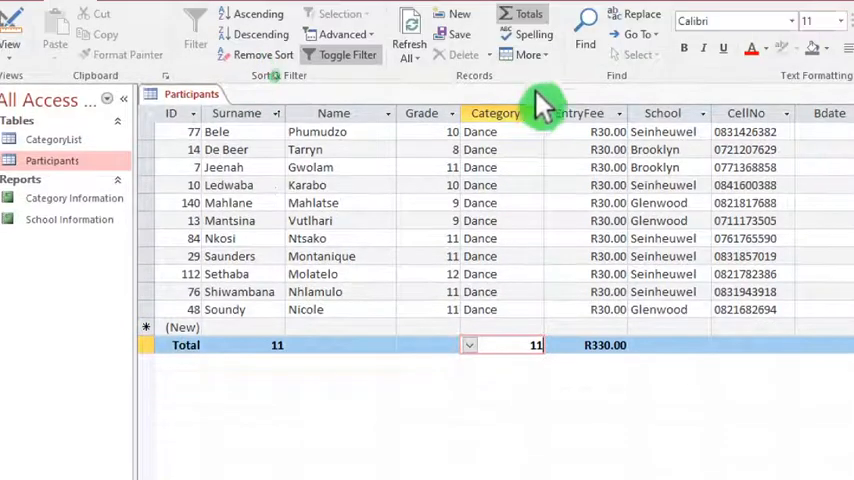
click(534, 112)
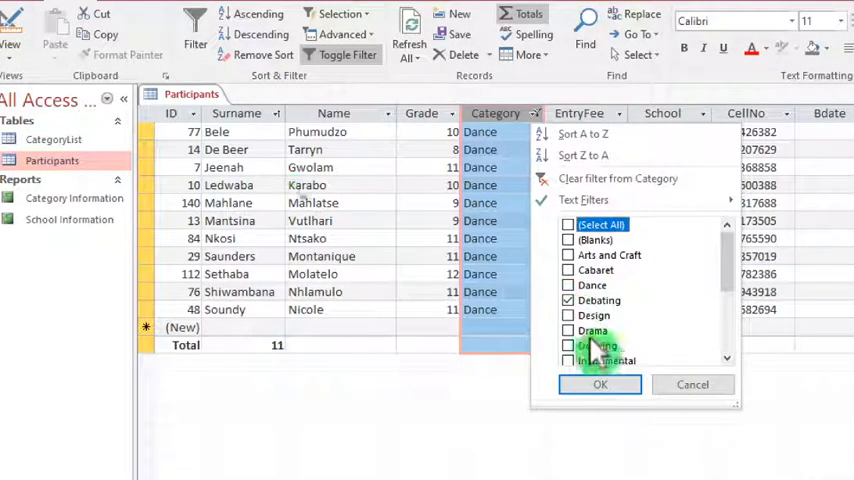
click(600, 384)
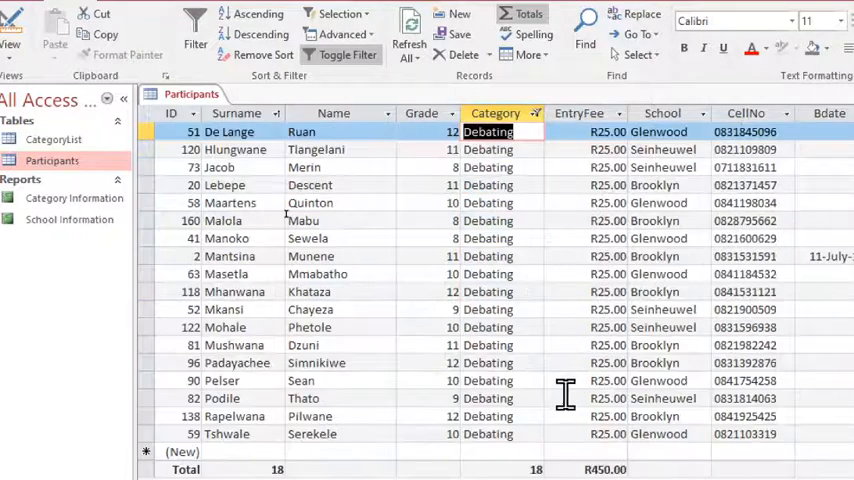
Step: Step the category filter through Design, Drama and Instrumental, ending with 13 entries counted
click(536, 112)
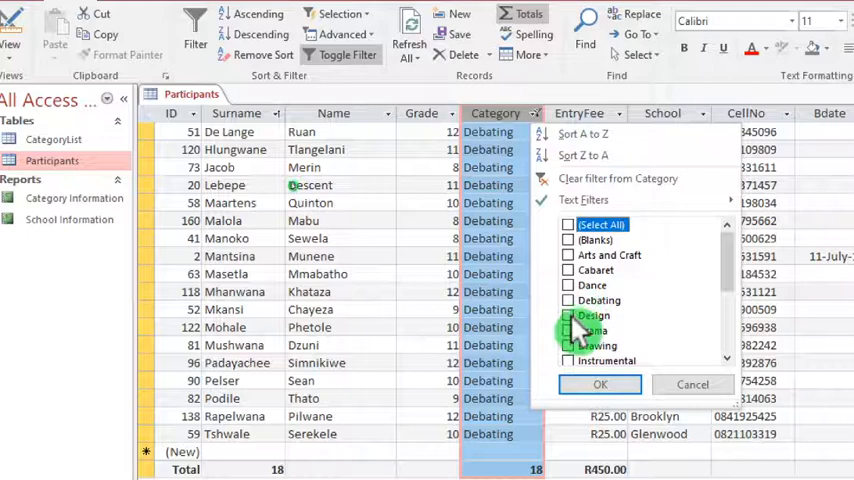
click(600, 384)
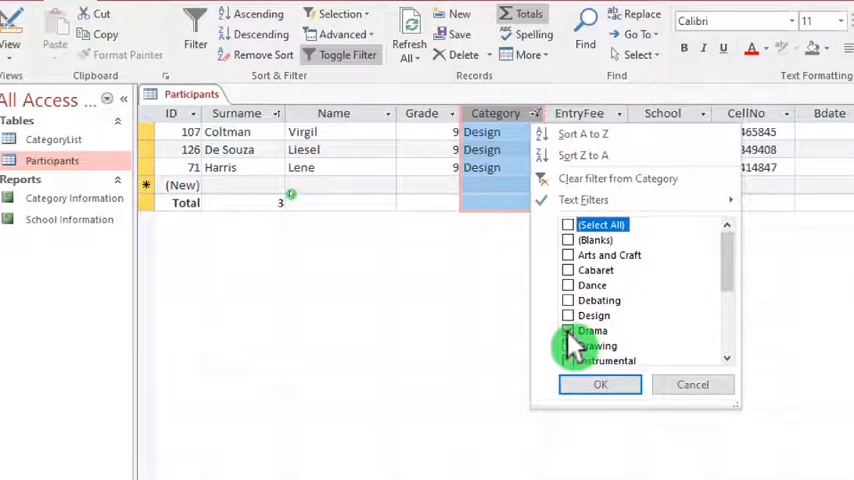
click(600, 384)
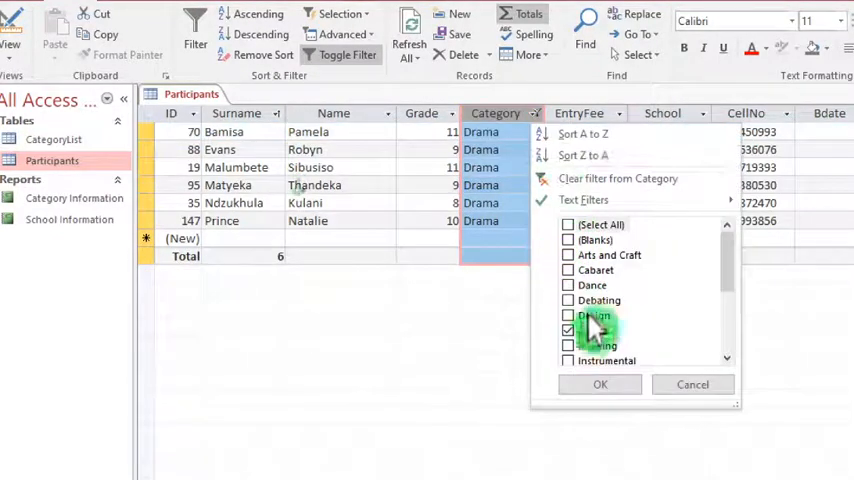
click(600, 384)
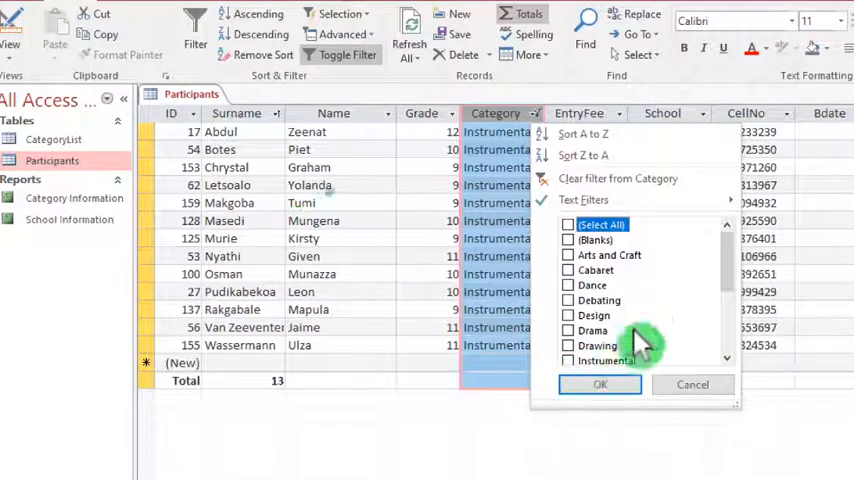
Step: Switch the category filter from Mime to Mixed media, with totals counting its entries
scroll(down, 3)
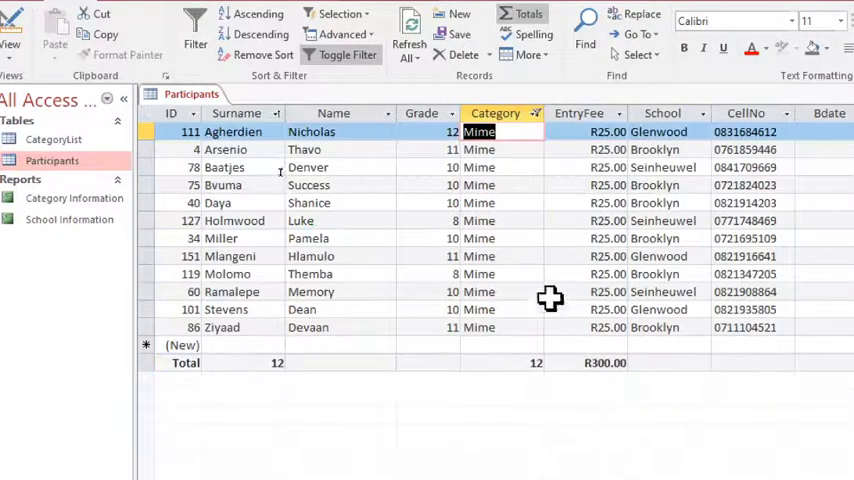
click(532, 112)
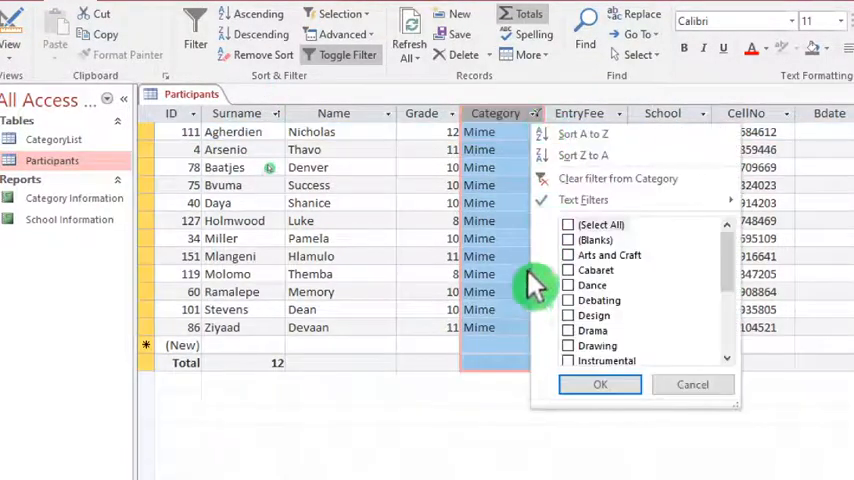
scroll(down, 3)
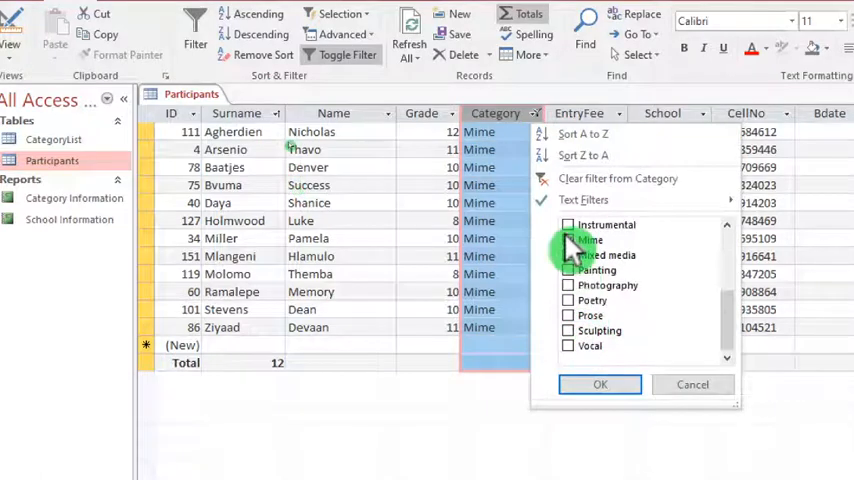
click(568, 256)
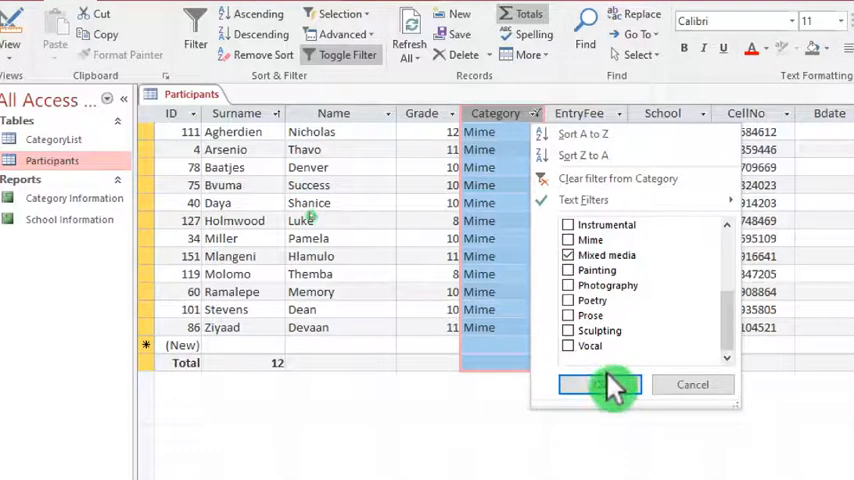
click(600, 384)
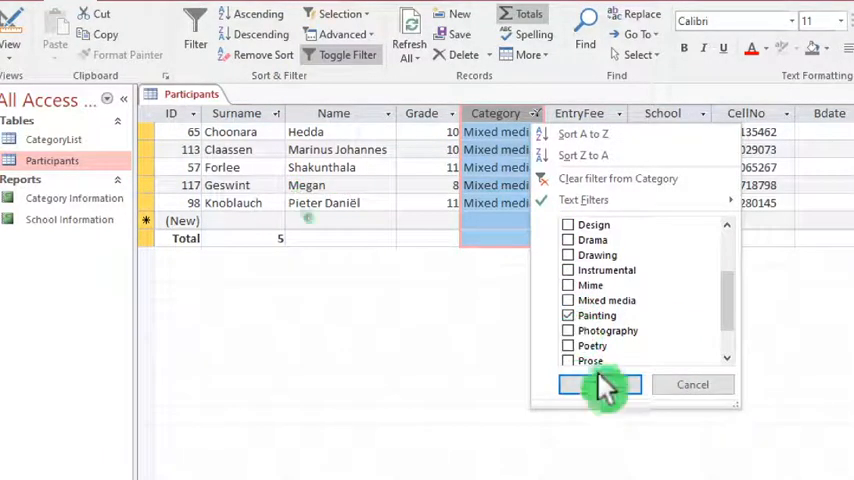
Step: Switch the filter to Painting (9 entries, R270.00) and begin moving it to Poetry
click(600, 384)
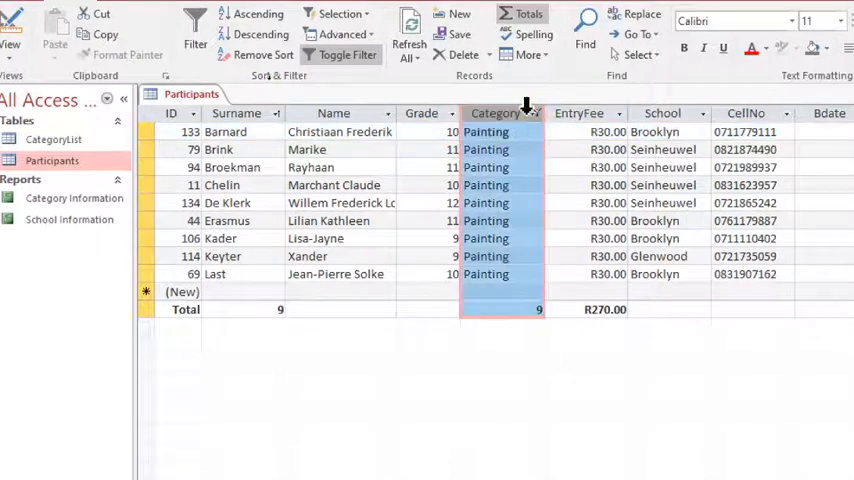
click(536, 112)
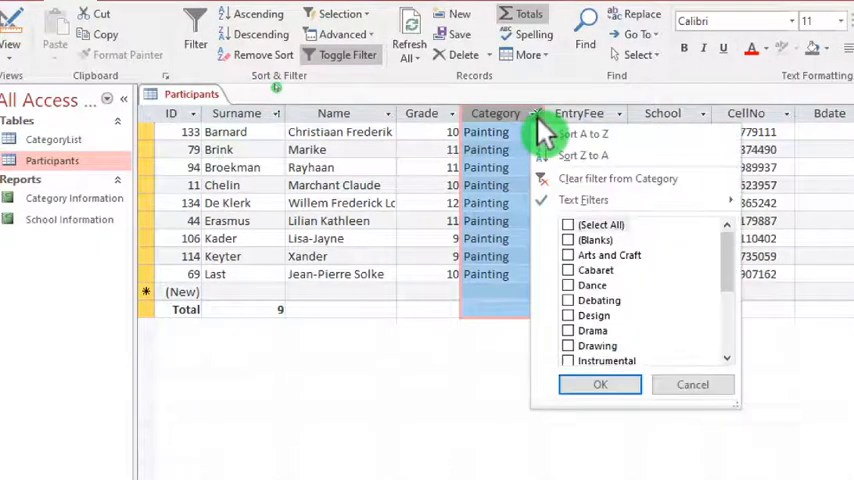
scroll(down, 3)
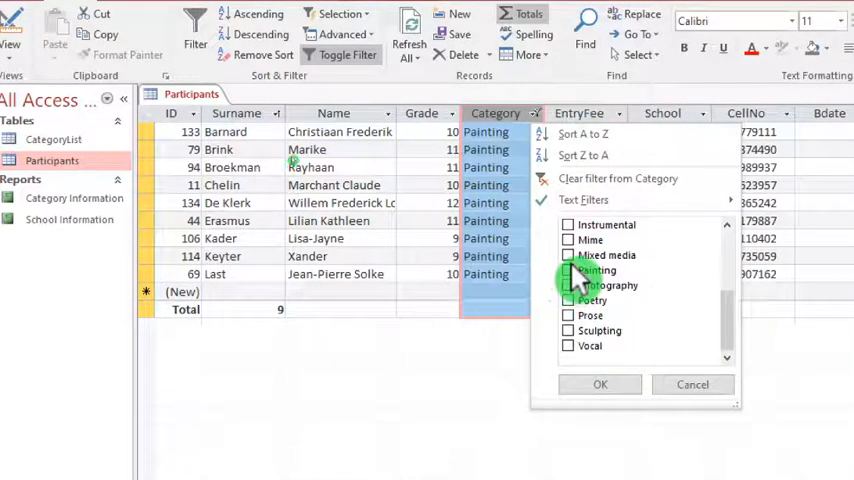
click(600, 384)
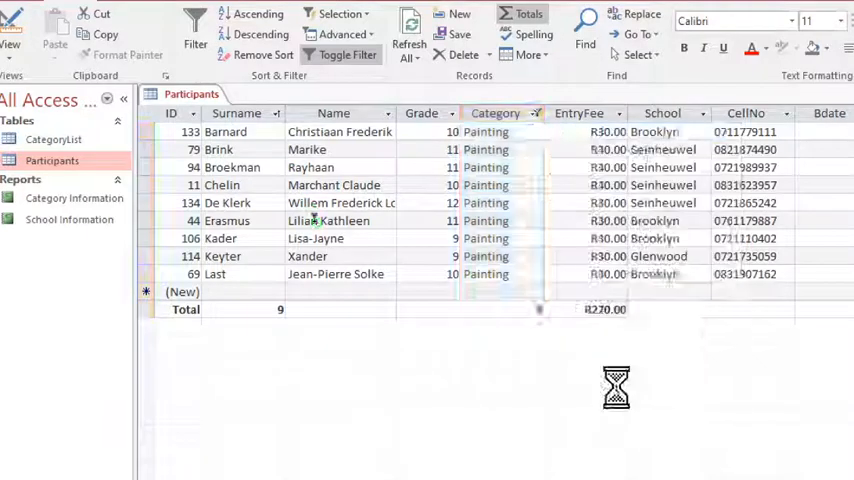
Step: Step the category filter through Poetry and Prose, counting each category
click(534, 112)
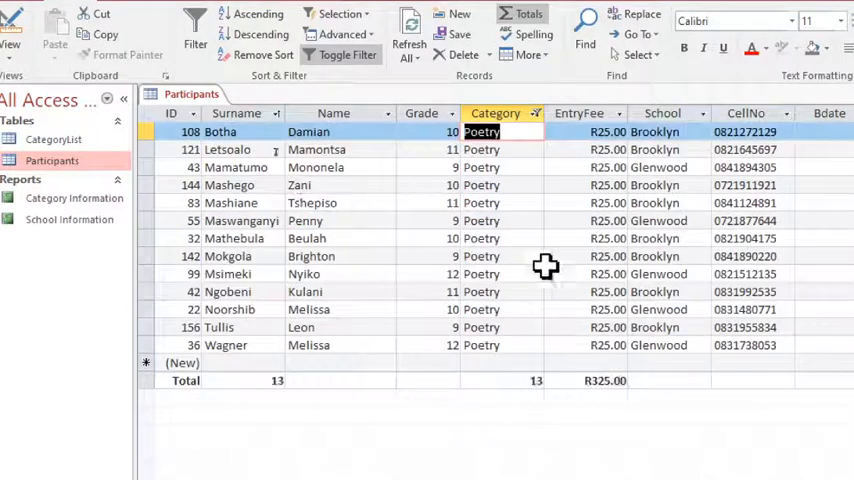
click(534, 112)
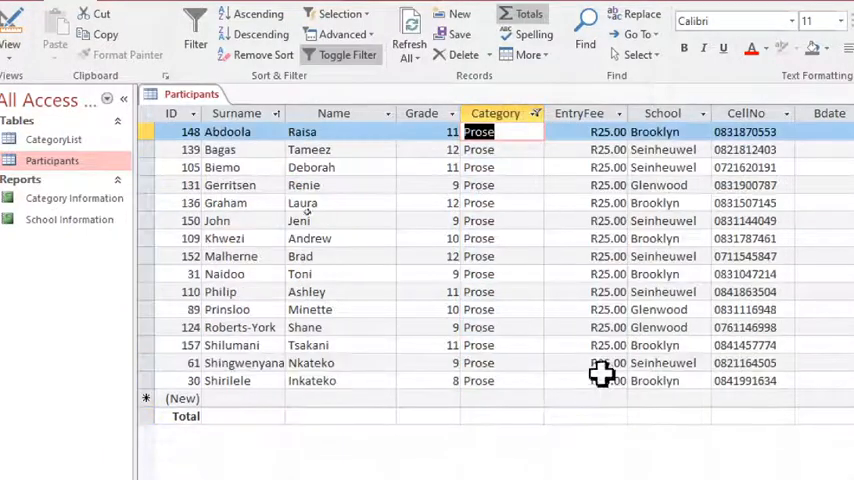
click(536, 112)
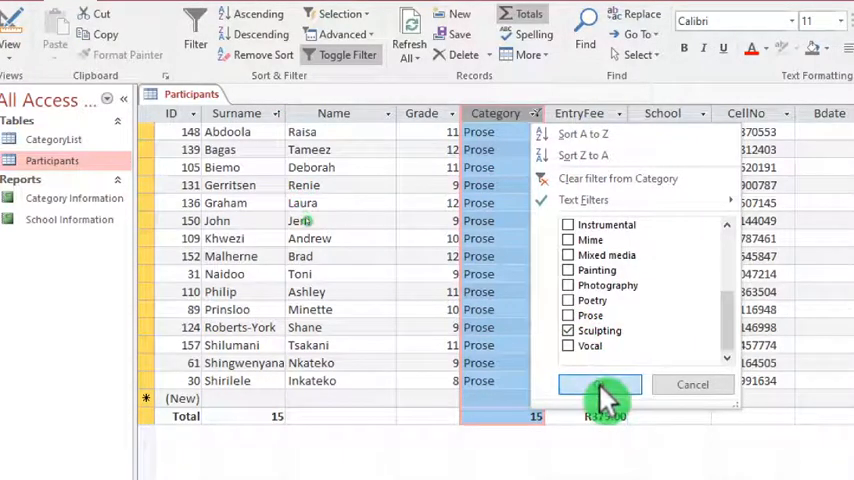
Step: Switch the filter to Sculpting and then Vocal, ending with 8 entries and R280.00
click(600, 384)
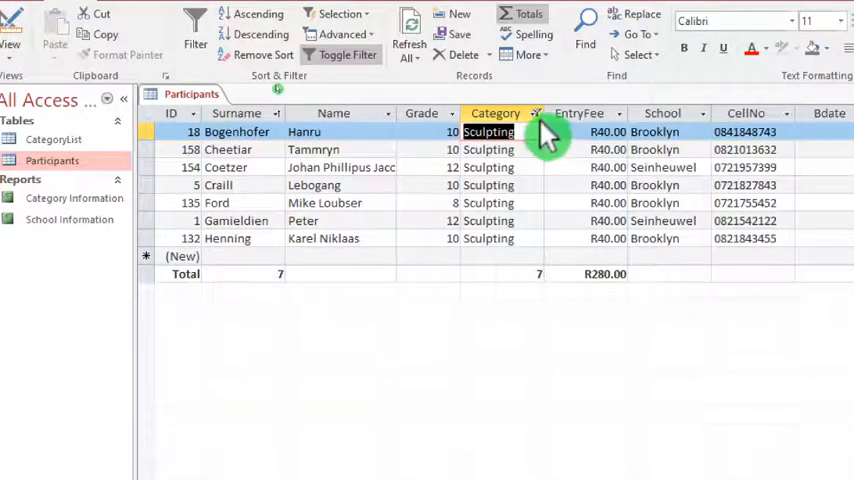
click(536, 112)
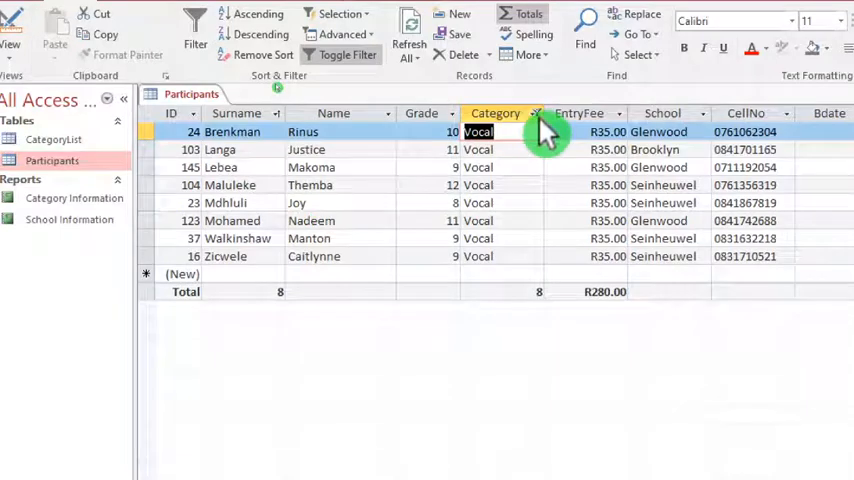
click(536, 112)
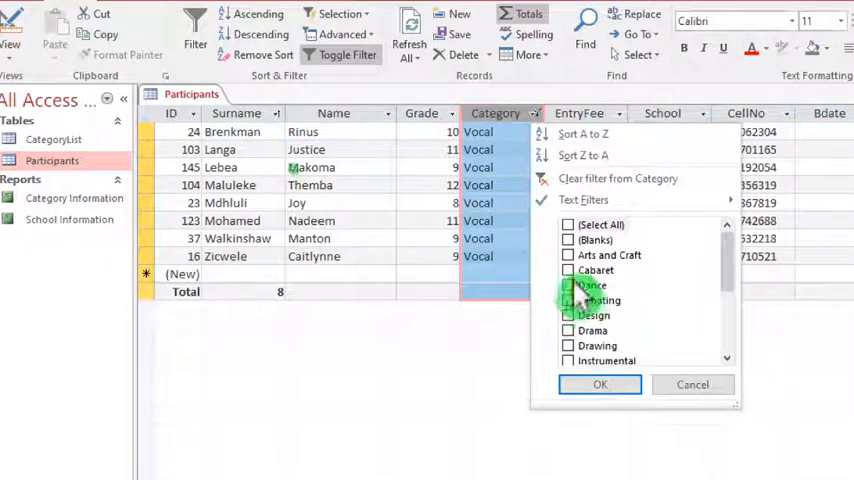